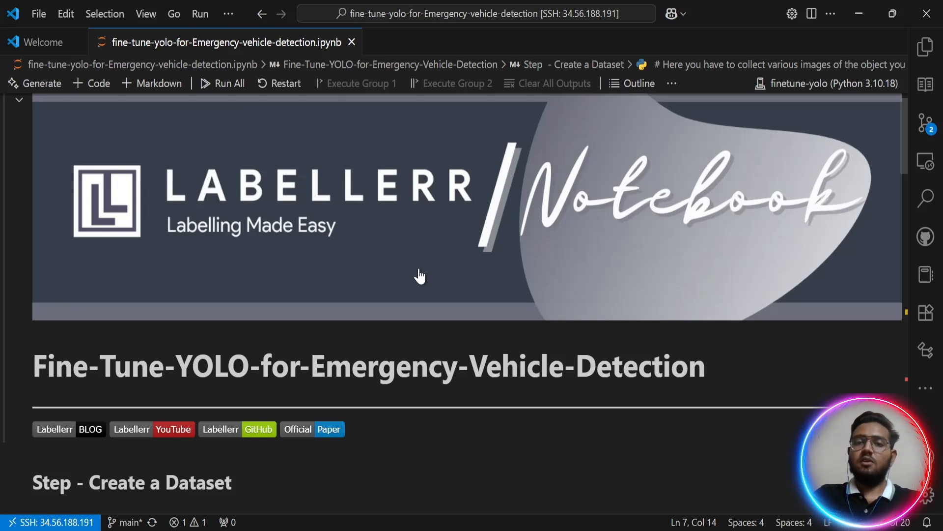
Scroll to the 'Step - Create a Dataset' cell with the Kaggle ambulance dataset link.
scroll("down", 3)
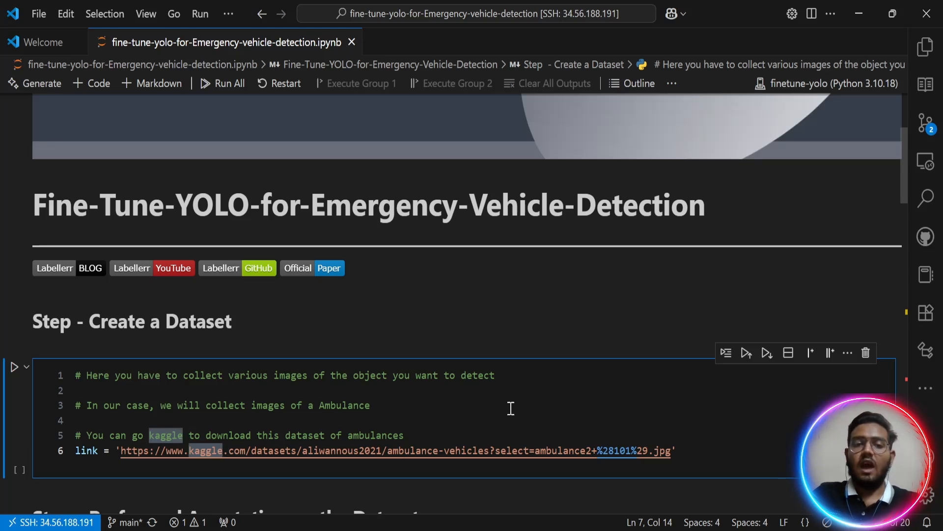
mouse_move(490, 425)
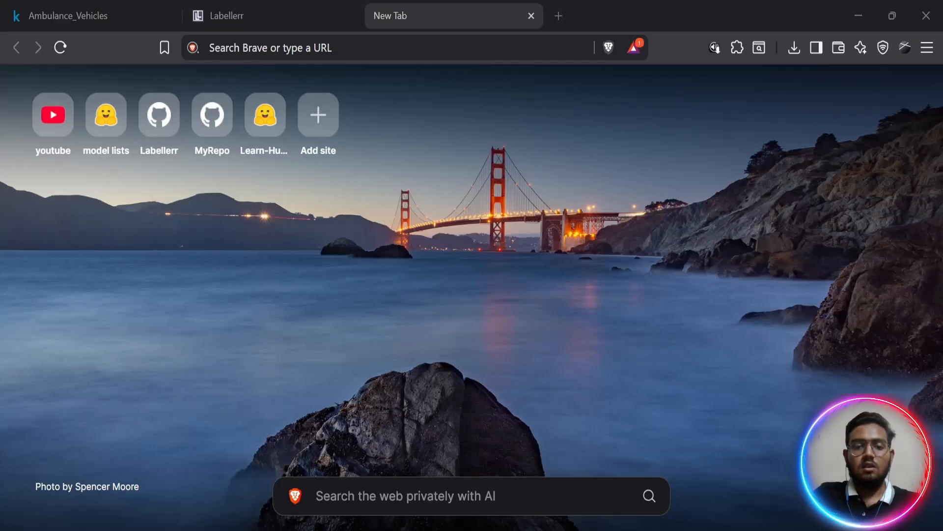
Open the Ambulance_Vehicles Kaggle page and scroll through its Data Card and ambulance images.
left_click(391, 48)
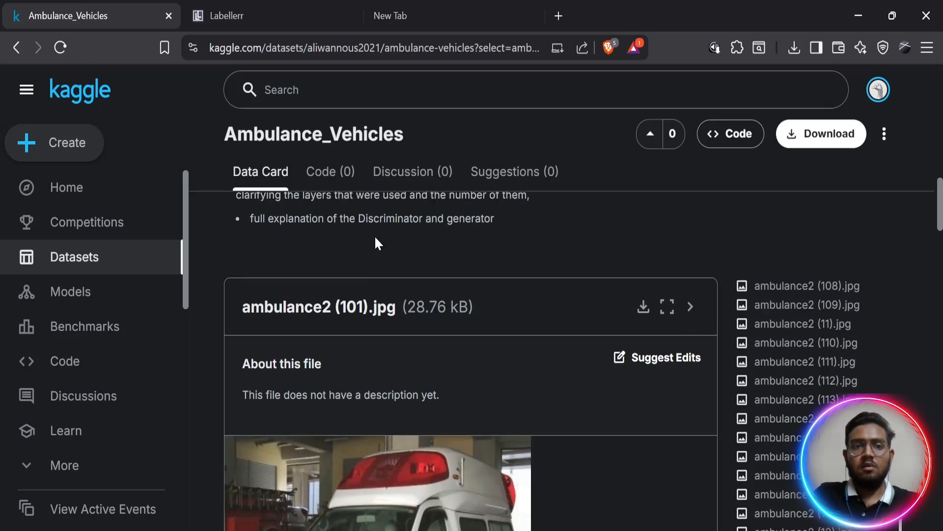
scroll("up", 3)
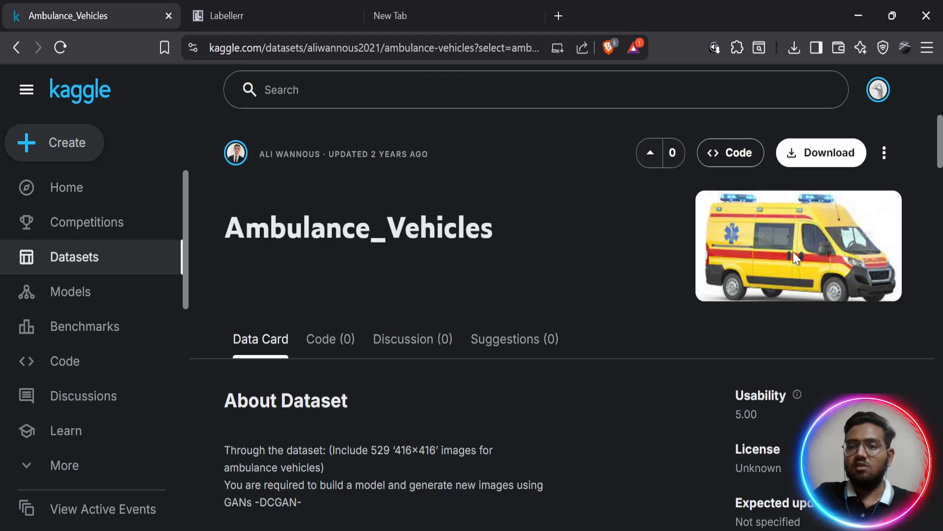
scroll("down", 3)
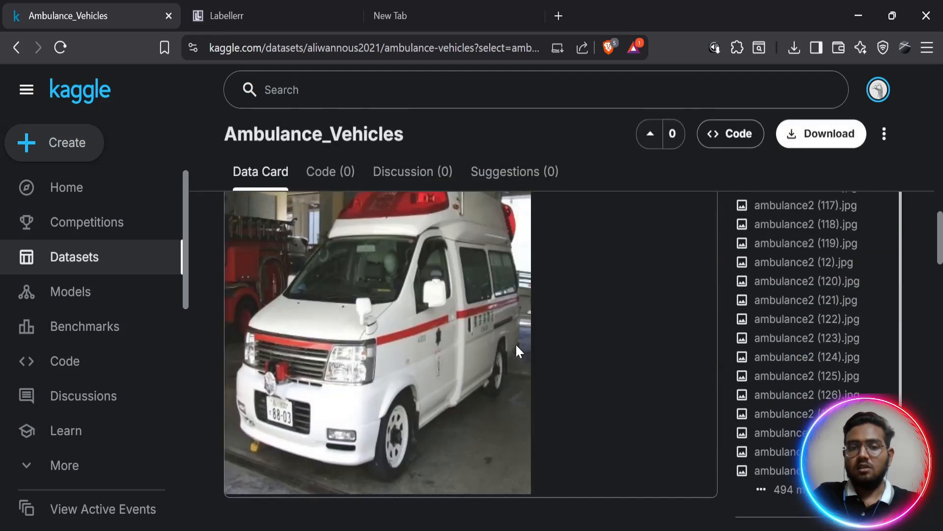
scroll("down", 3)
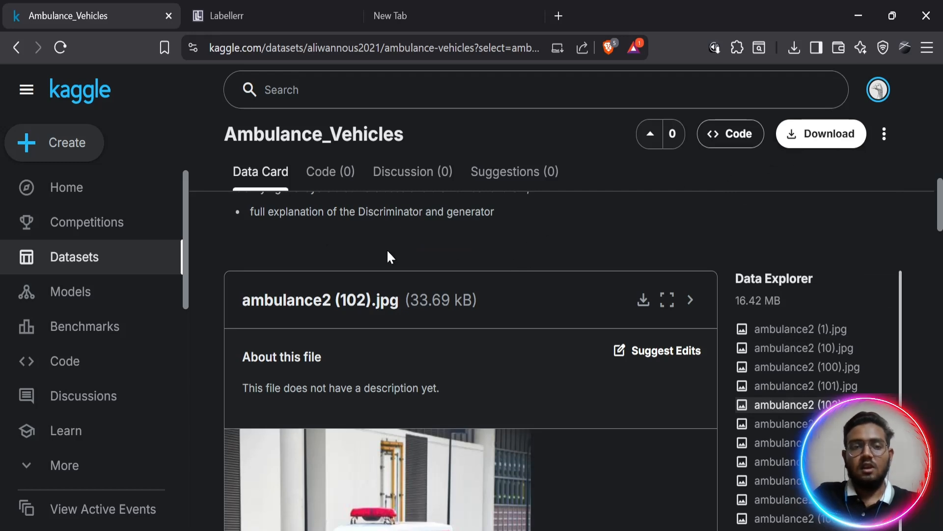
mouse_move(489, 244)
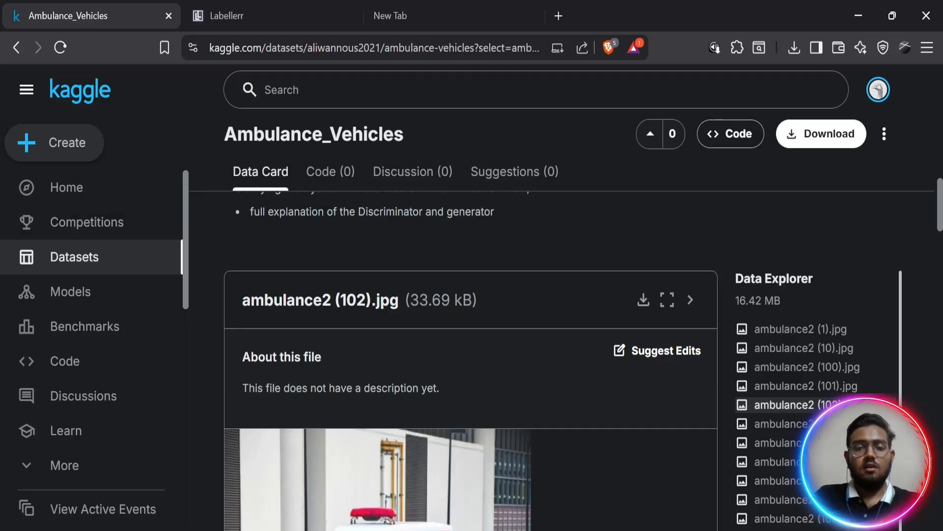
Switch to Labellerr to view the vehicle image annotated with the 'ambulance' class.
left_click(227, 15)
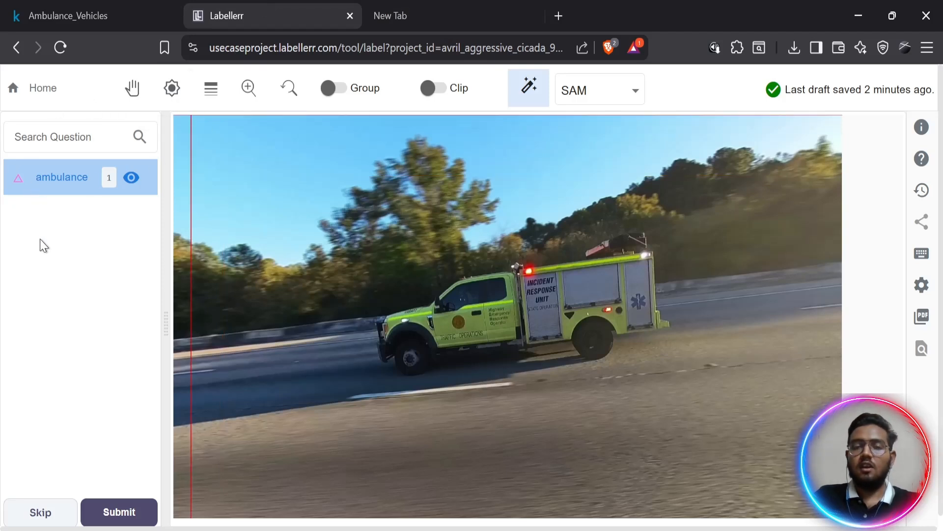
mouse_move(382, 466)
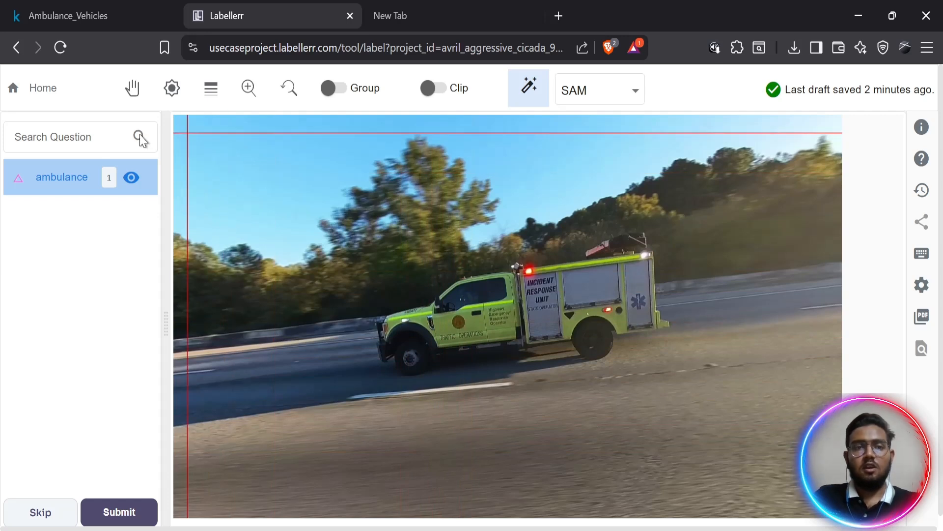
mouse_move(113, 216)
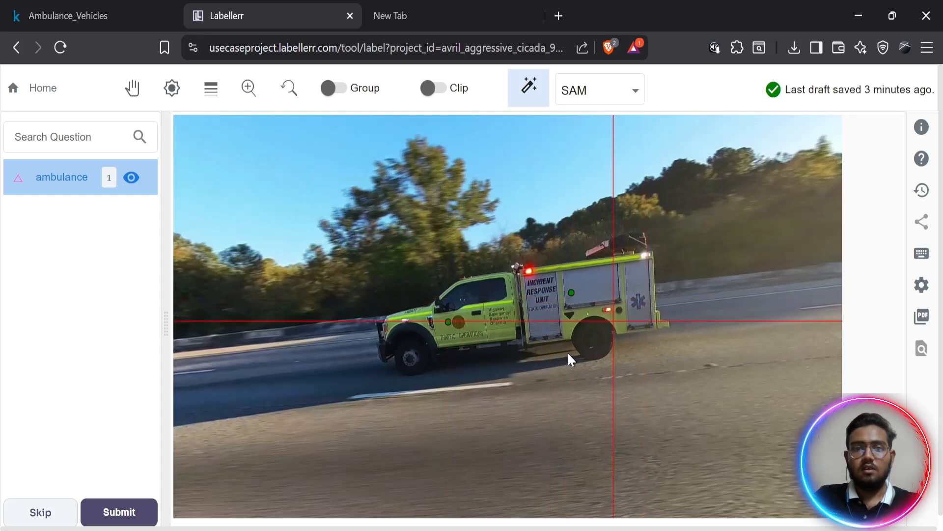
mouse_move(361, 381)
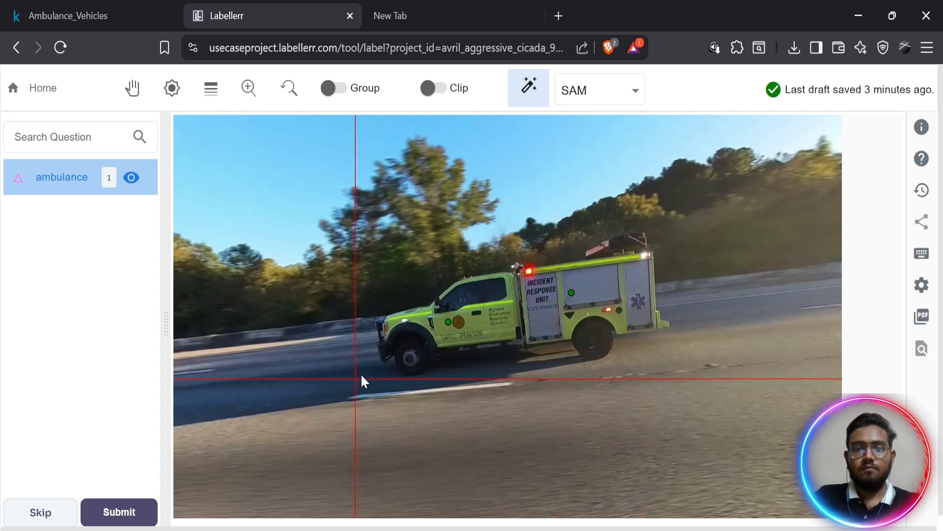
mouse_move(535, 316)
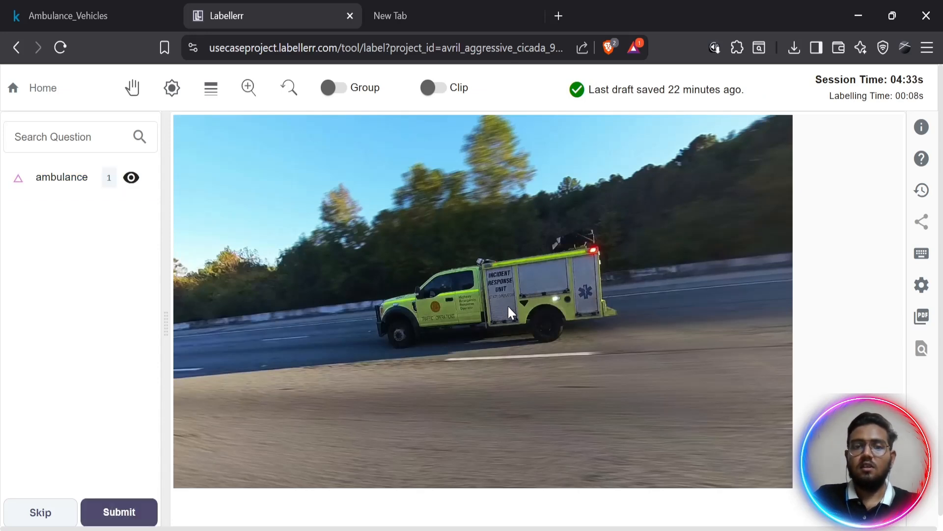
mouse_move(487, 289)
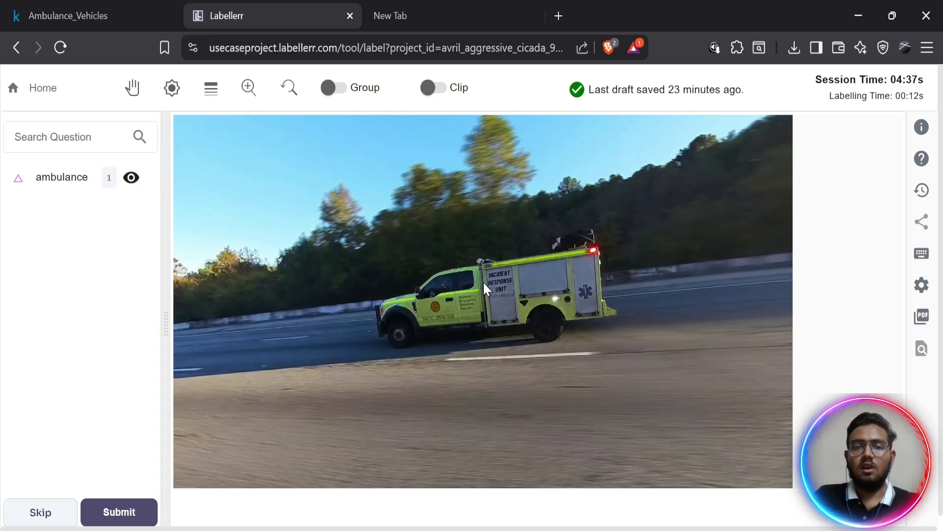
mouse_move(482, 283)
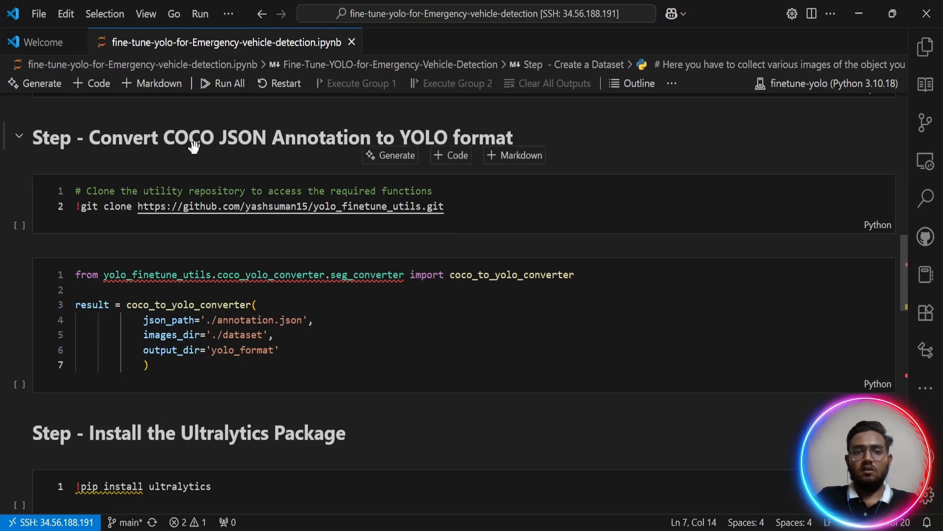
mouse_move(316, 154)
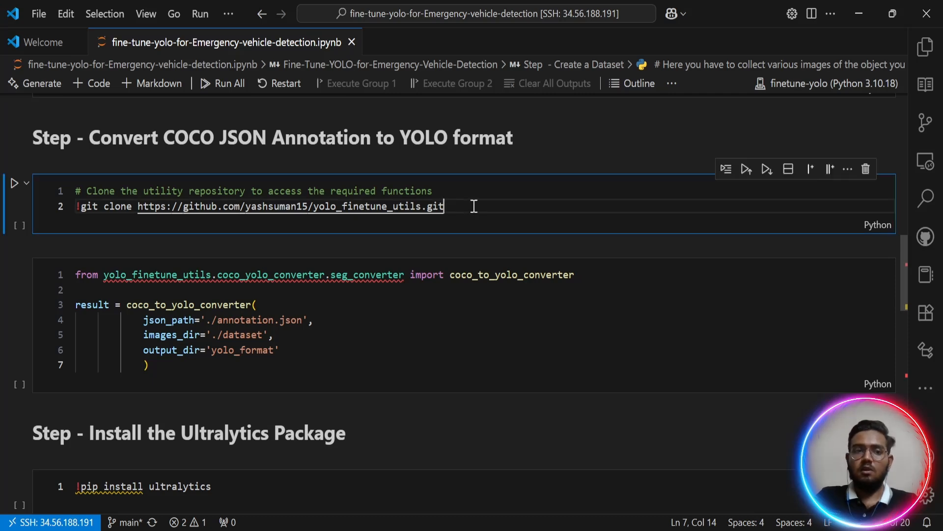
Run the !git clone cell for yolo_finetune_utils and select the repository URL.
left_click(14, 182)
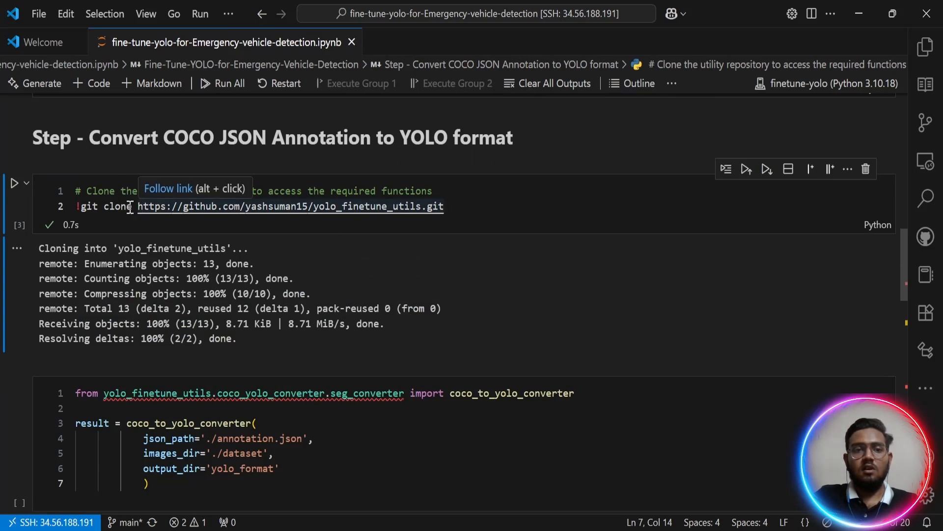
double_click(289, 206)
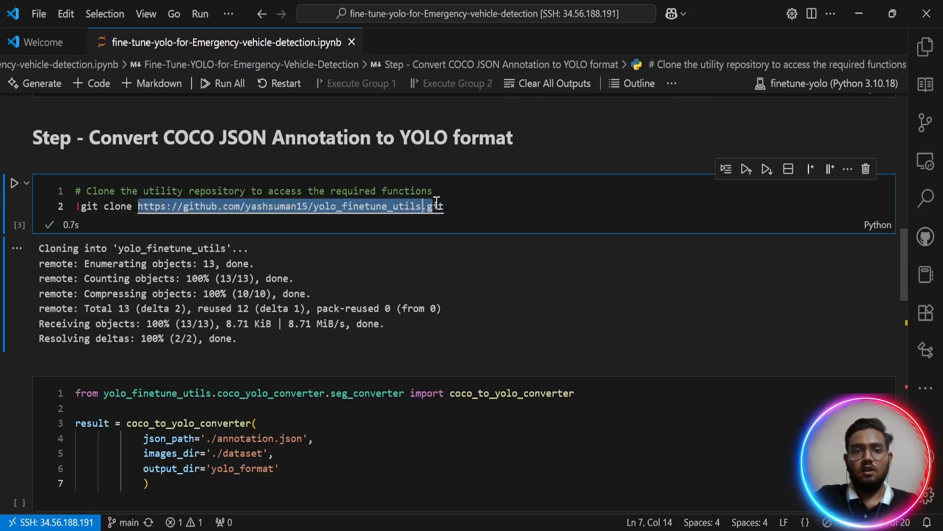
scroll("down", 3)
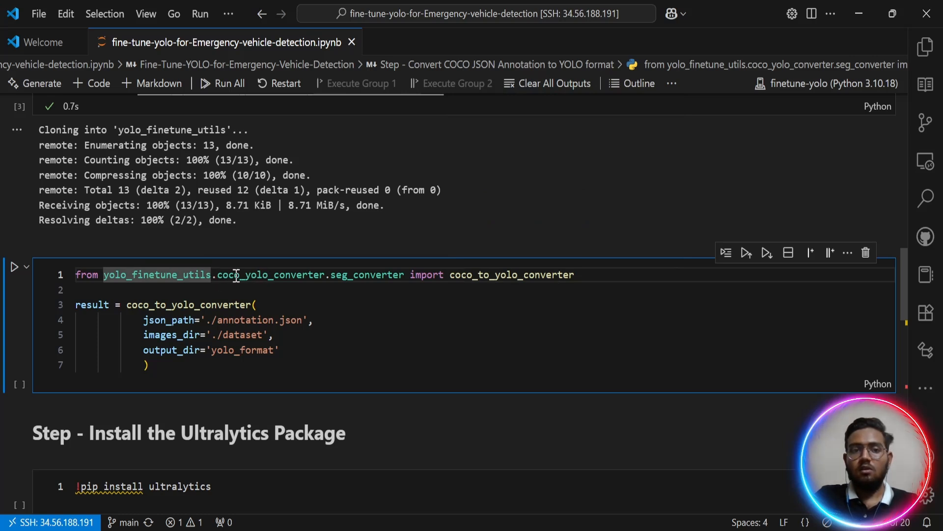
mouse_move(323, 275)
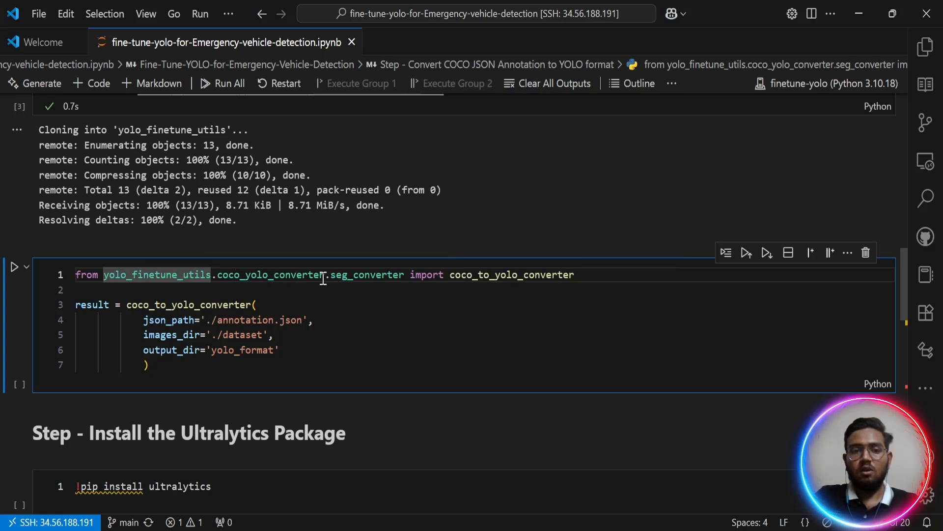
mouse_move(372, 317)
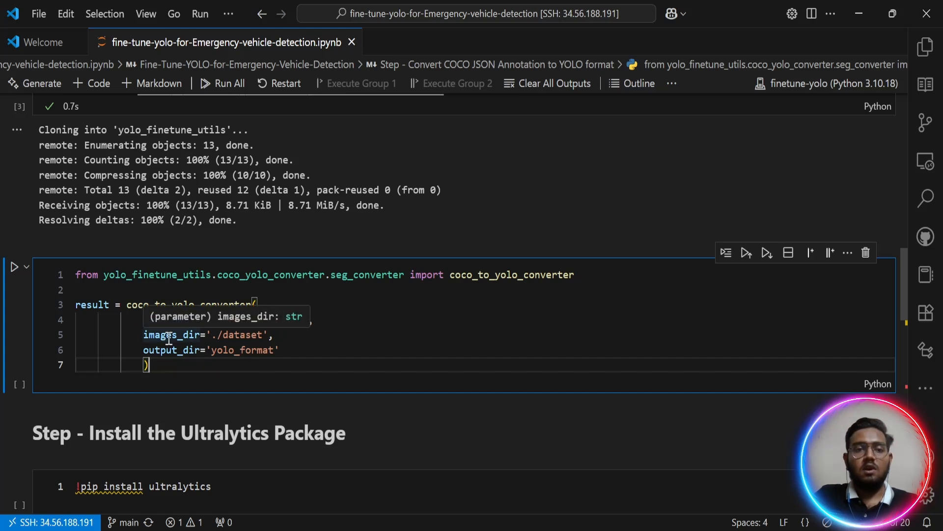
Check the json_path './annotation.json' and images_dir arguments, then run the converter yielding 37 training images.
type("json_path='./annotation.json',")
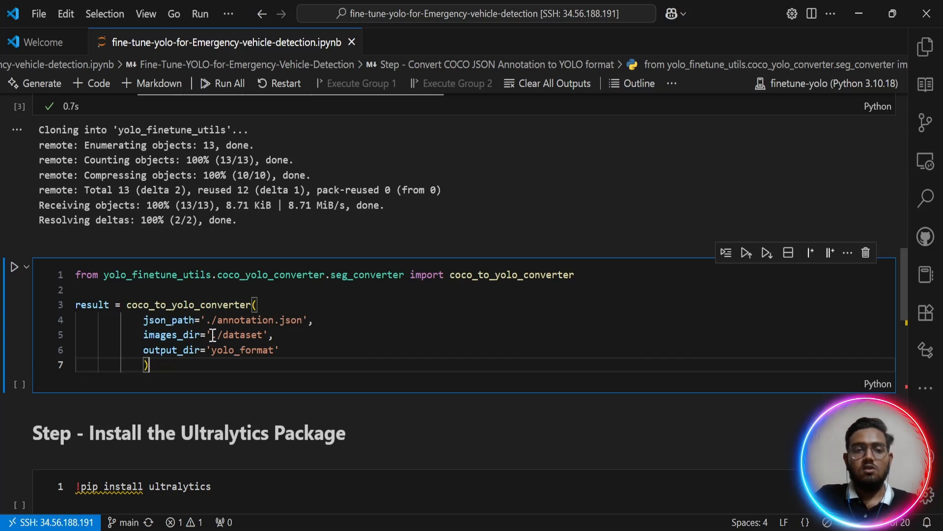
double_click(234, 334)
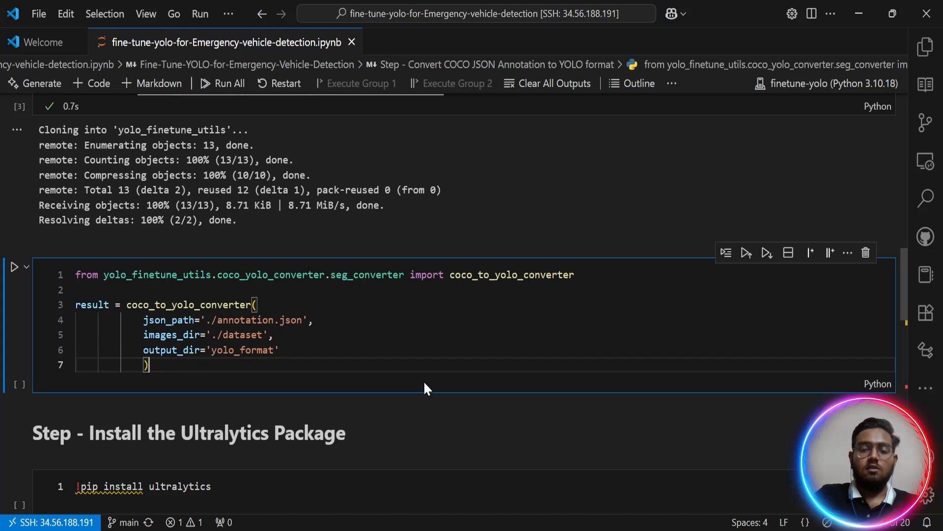
left_click(14, 266)
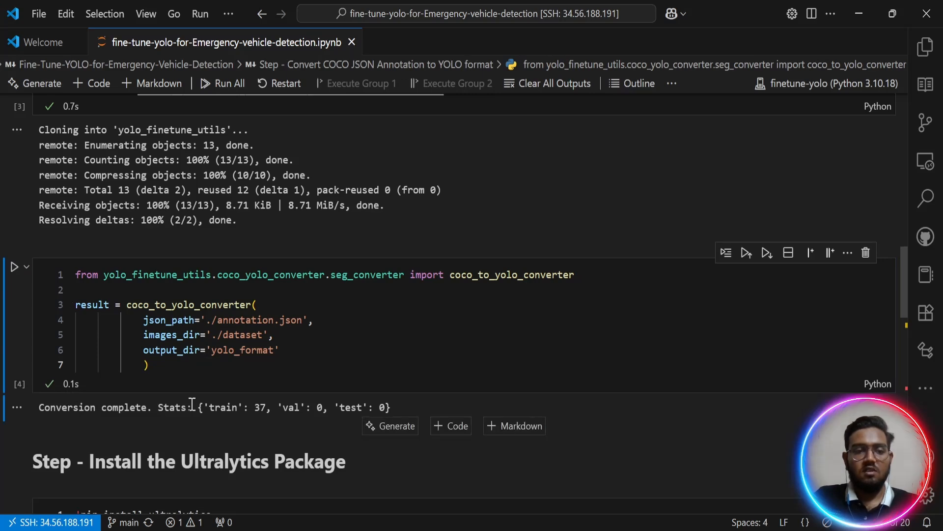
scroll("down", 3)
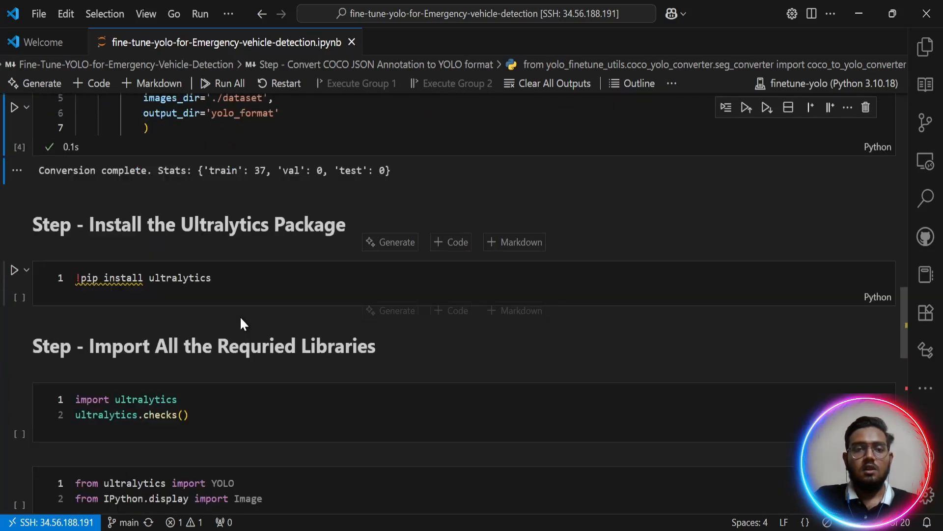
Run the ultralytics.checks() cell, confirming setup complete on an NVIDIA L4 GPU.
scroll("down", 3)
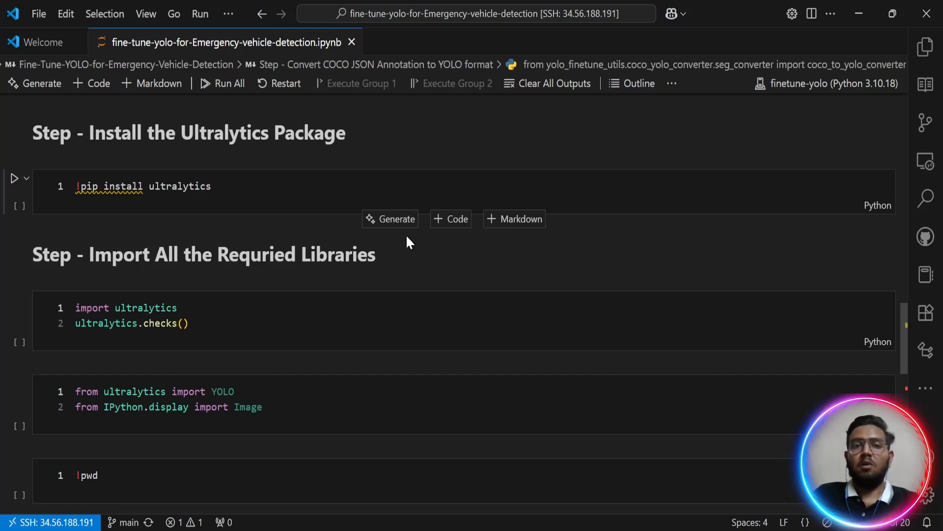
mouse_move(410, 216)
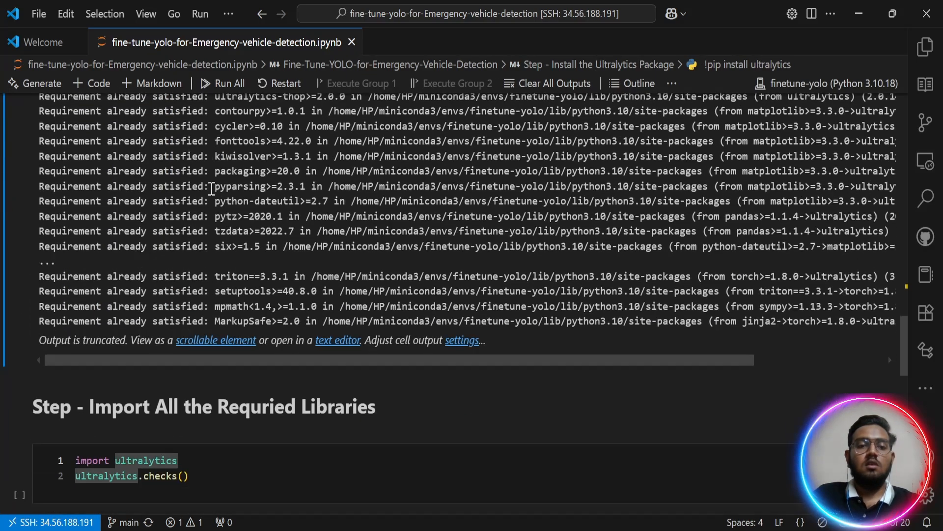
scroll("down", 3)
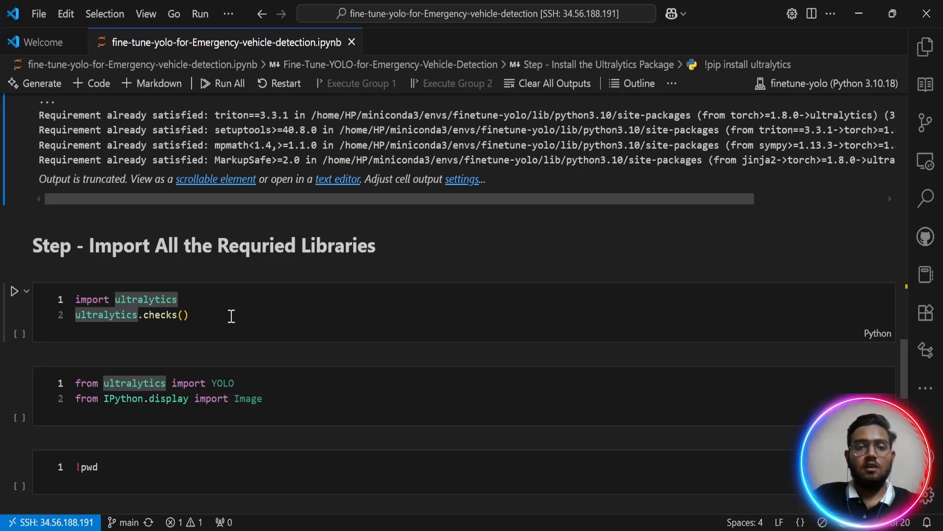
left_click(18, 290)
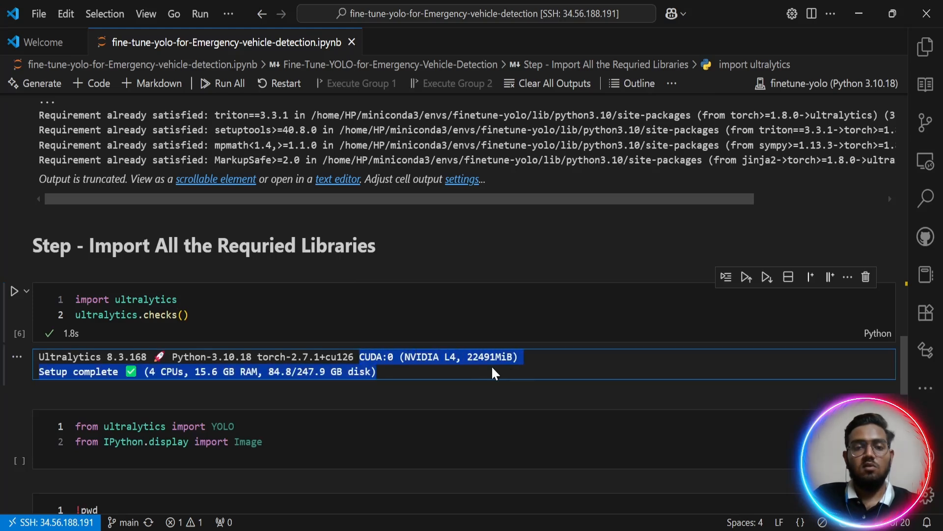
scroll("down", 3)
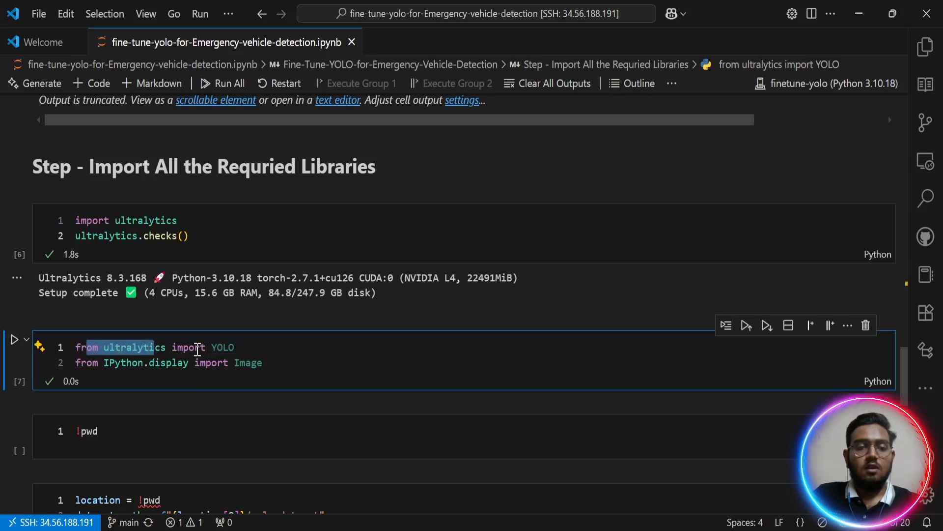
Run !pwd, then replace it with a yolo segment train command using yolo11x-seg.pt.
scroll("down", 3)
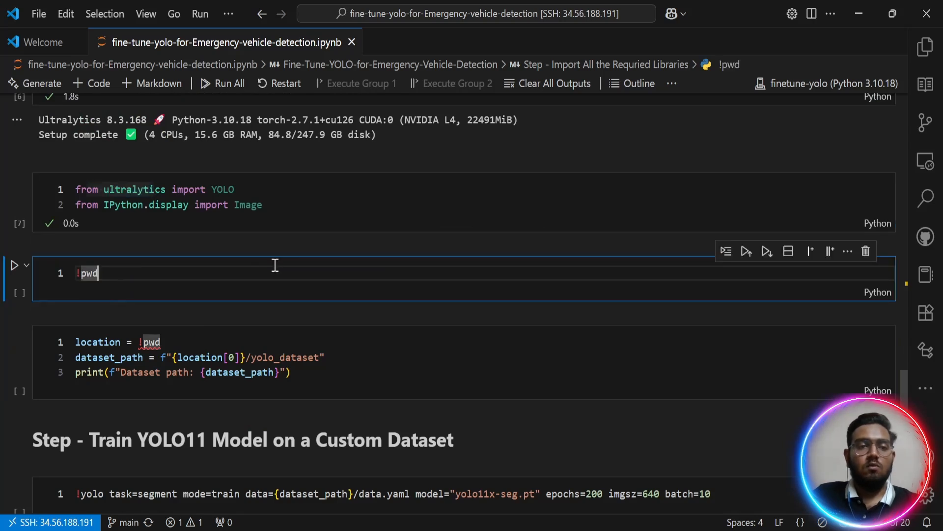
left_click(11, 265)
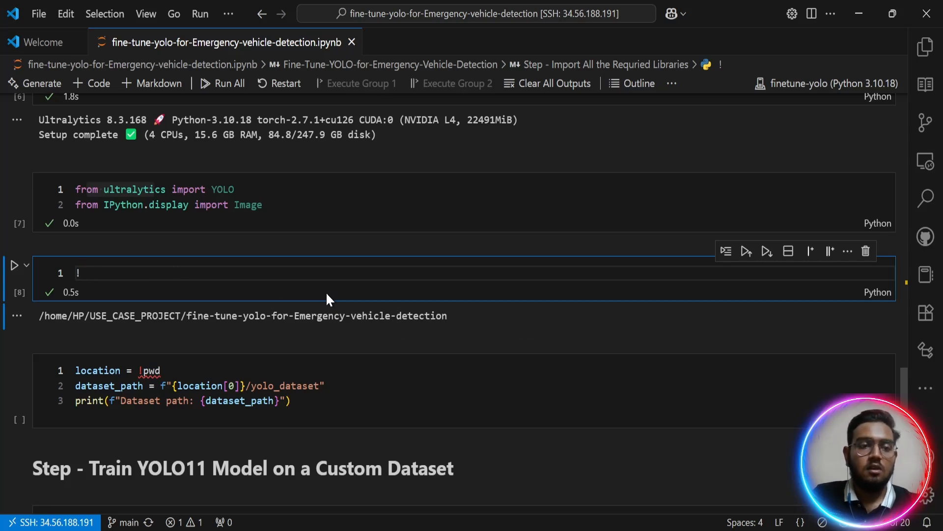
type("yolo task=segment mode=train data={dataset_path}/data.yaml model=\"yolo11x-seg.pt\" epochs=200 imgsz=640 batch=10")
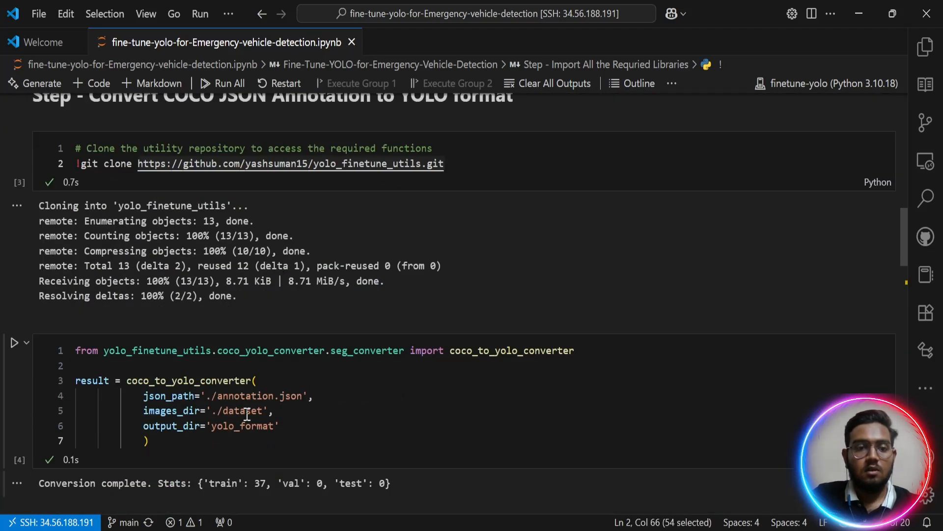
Run !pwd in a new cell and change dataset_path from yolo_dataset to yolo_format.
scroll("down", 3)
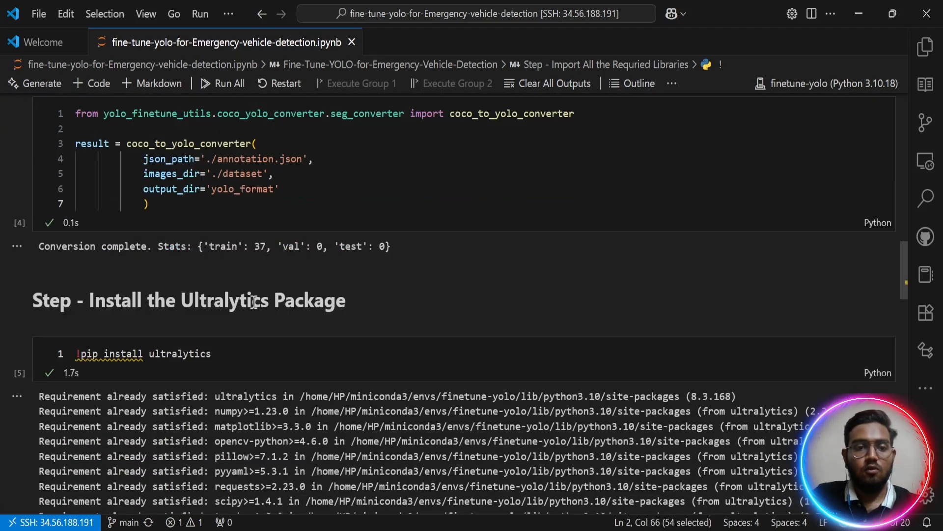
scroll("down", 3)
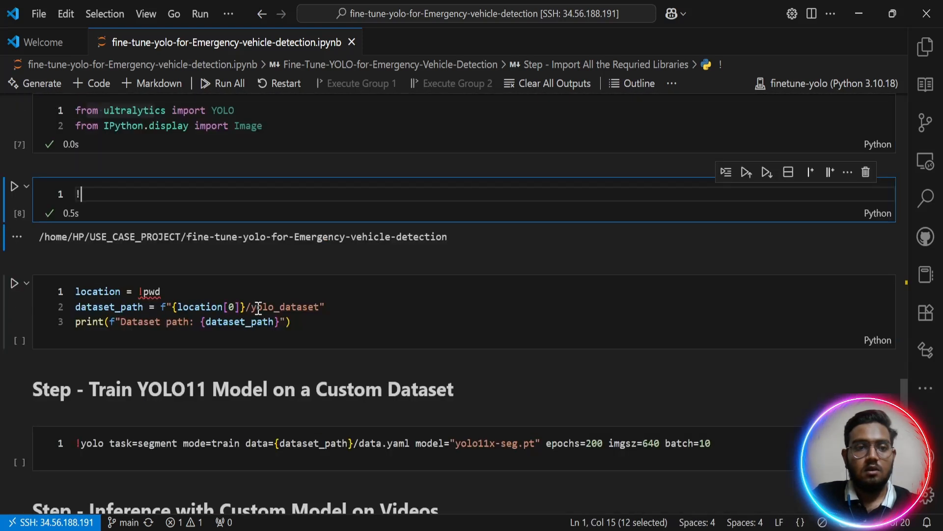
type("pwd")
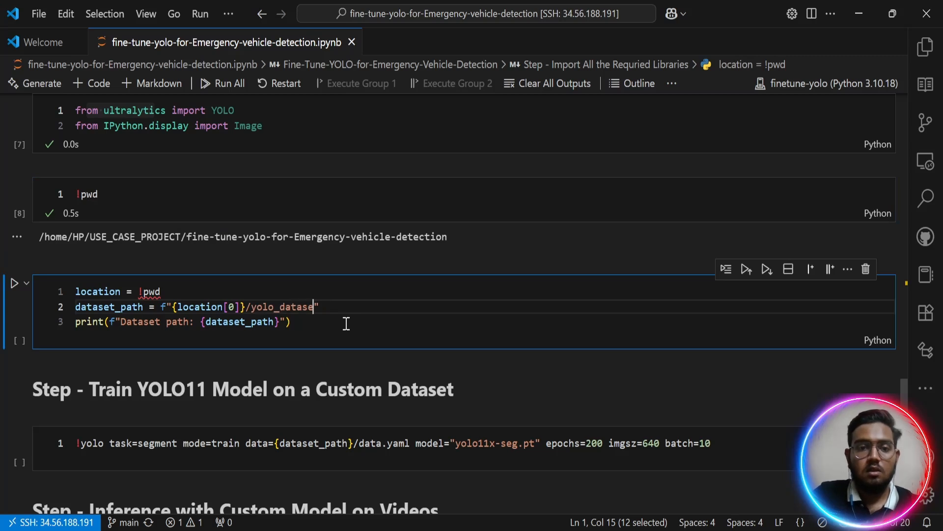
type("format")
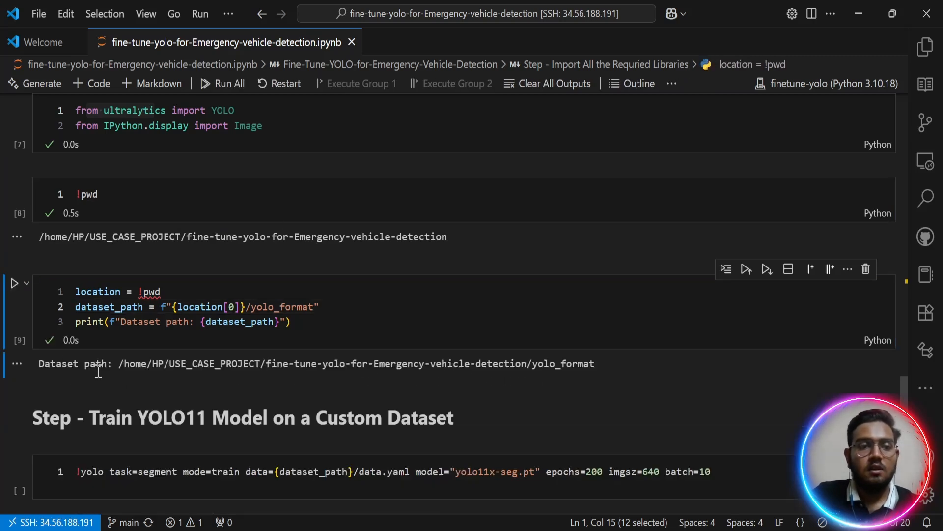
mouse_move(574, 361)
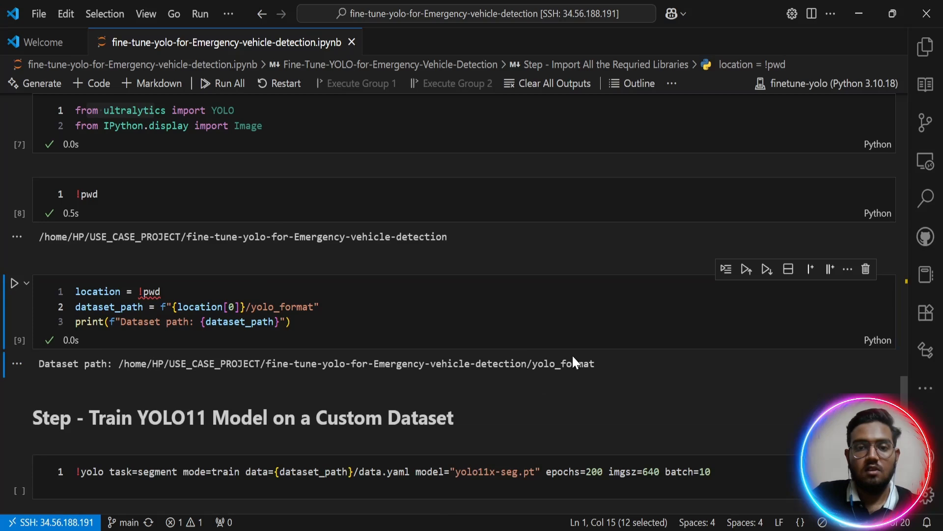
scroll("down", 3)
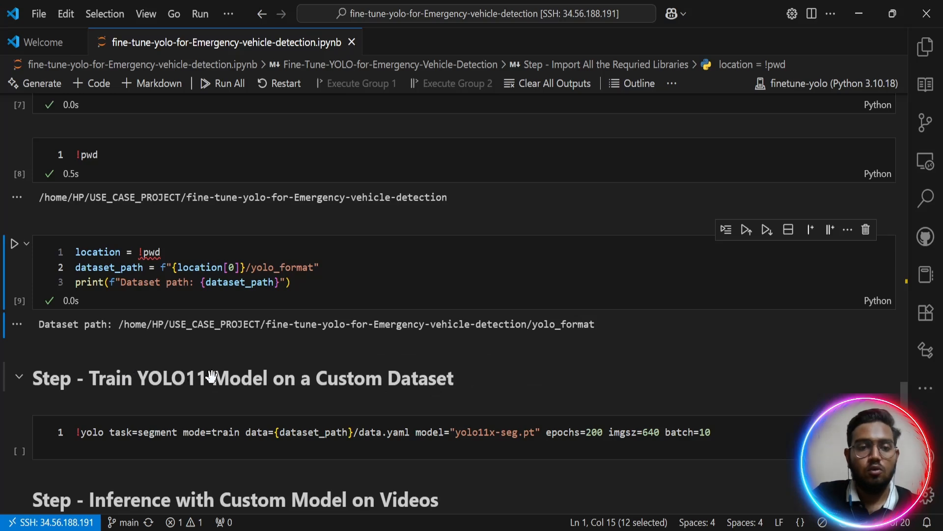
scroll("down", 3)
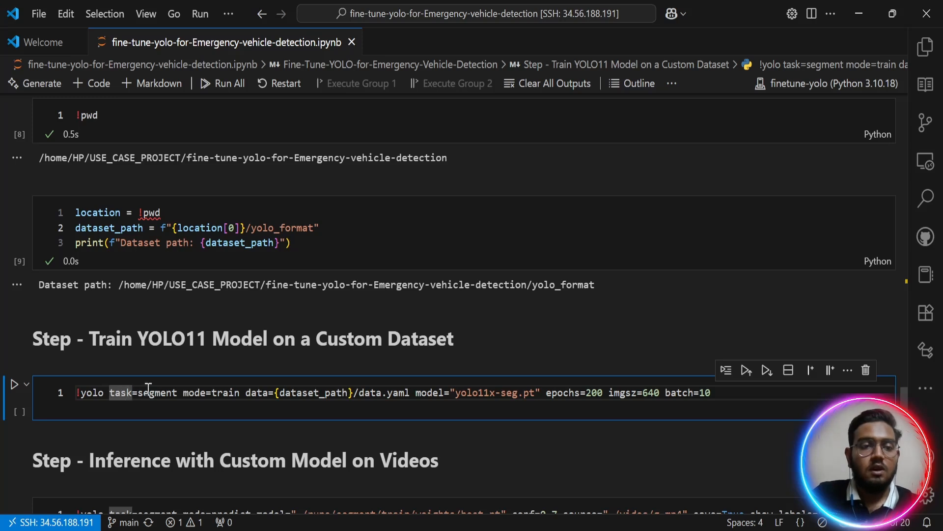
mouse_move(187, 392)
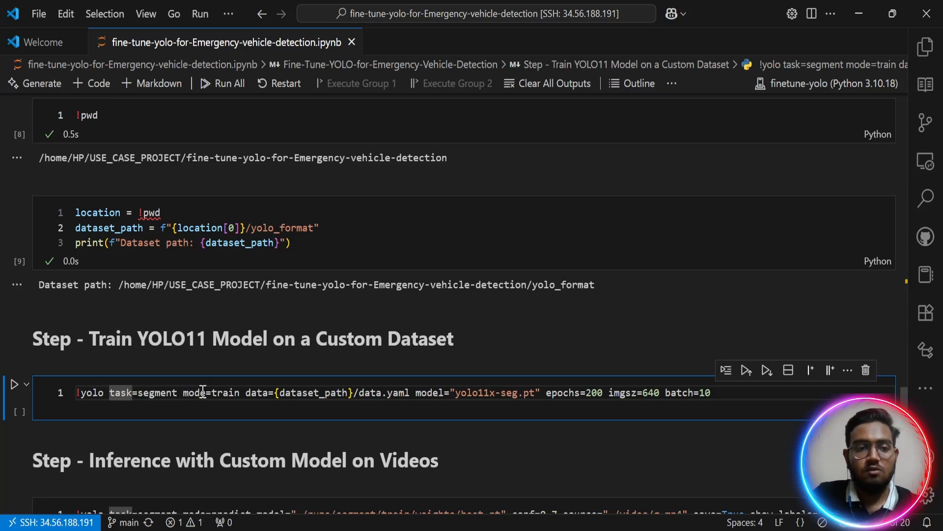
mouse_move(232, 392)
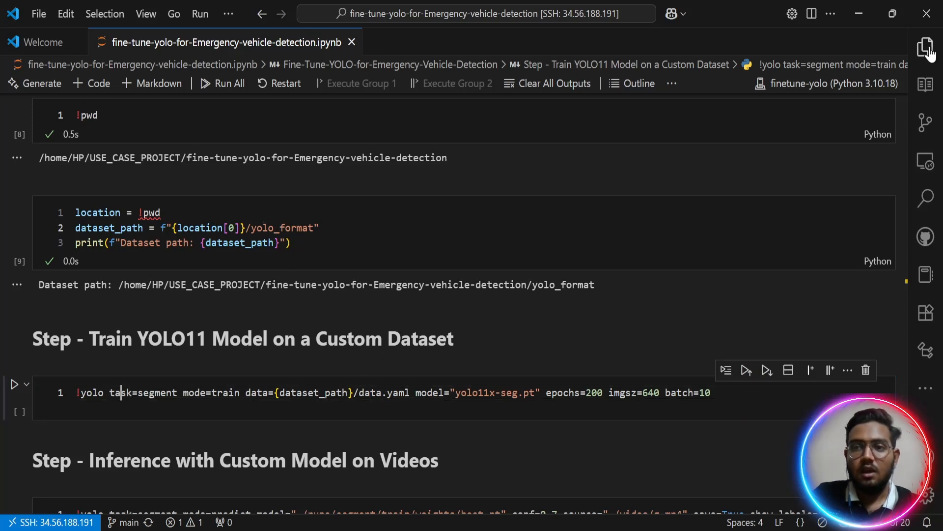
Expand the yolo_format folder in the Explorer and open data.yaml.
left_click(925, 47)
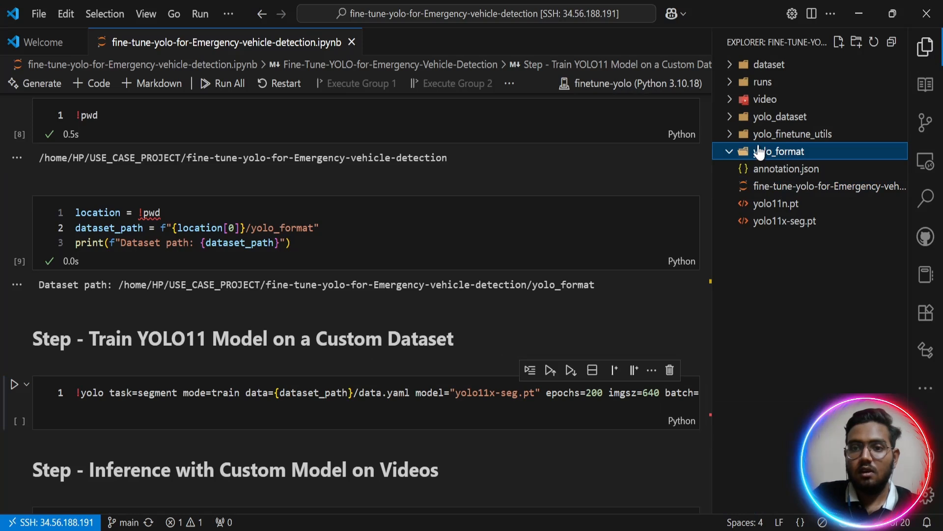
left_click(780, 151)
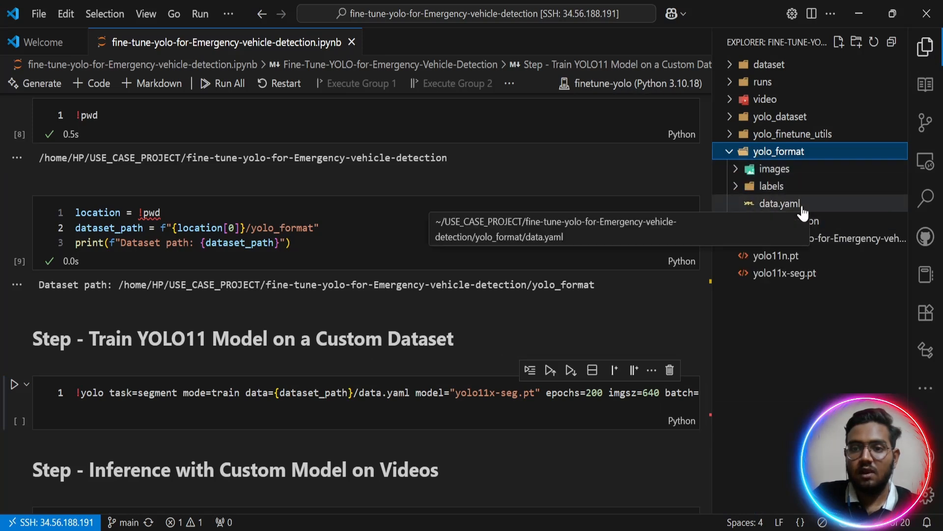
double_click(780, 203)
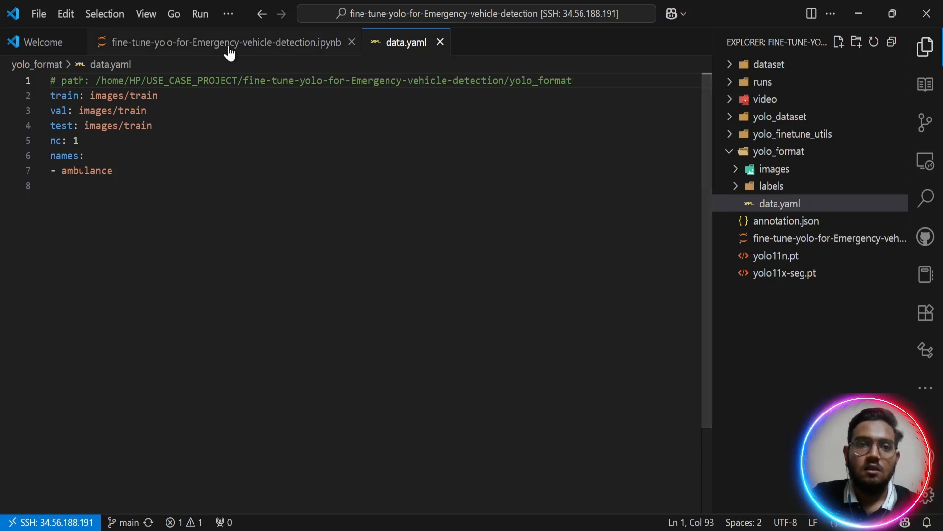
Return to the .ipynb notebook and reach the video inference cell predicting on g.mp4.
left_click(227, 42)
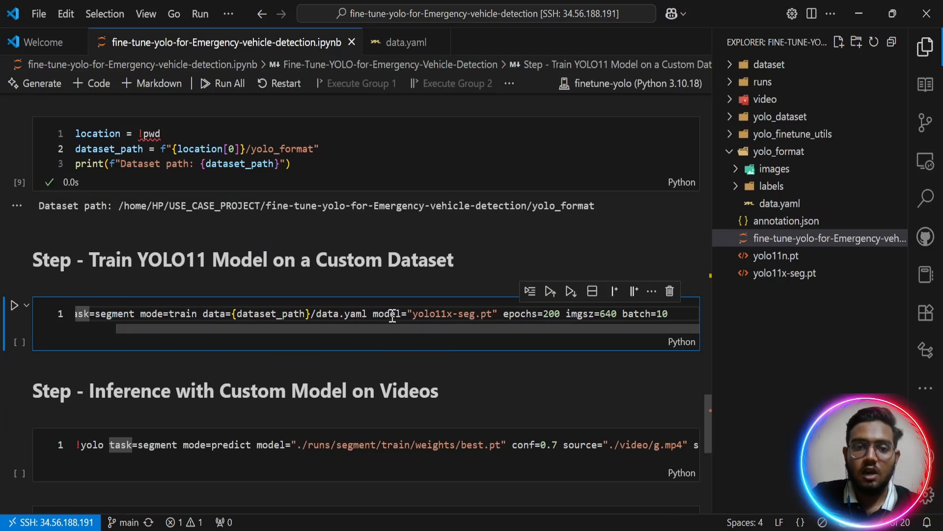
mouse_move(478, 319)
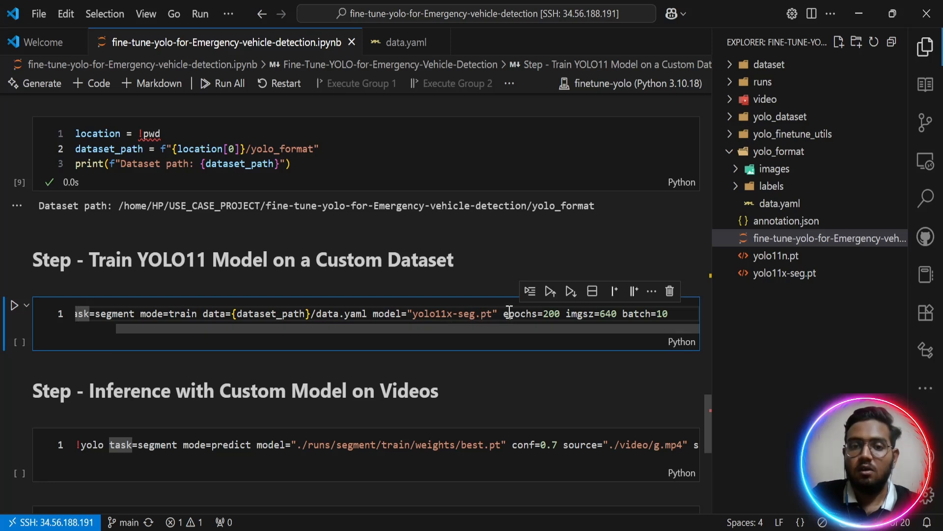
mouse_move(589, 325)
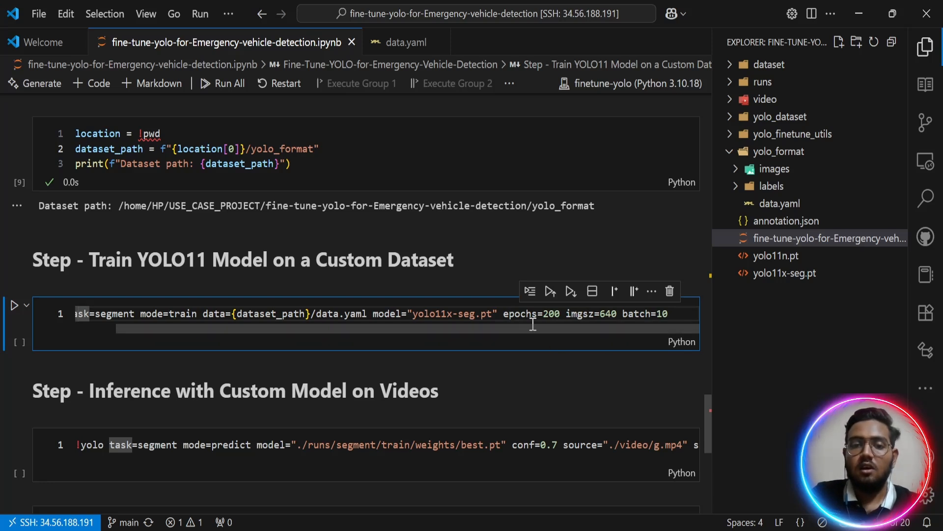
mouse_move(604, 330)
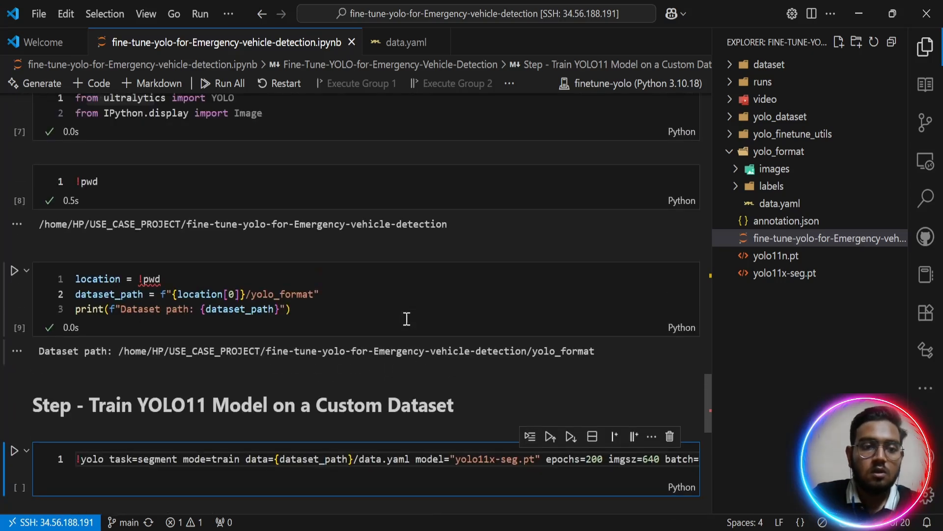
left_click(19, 451)
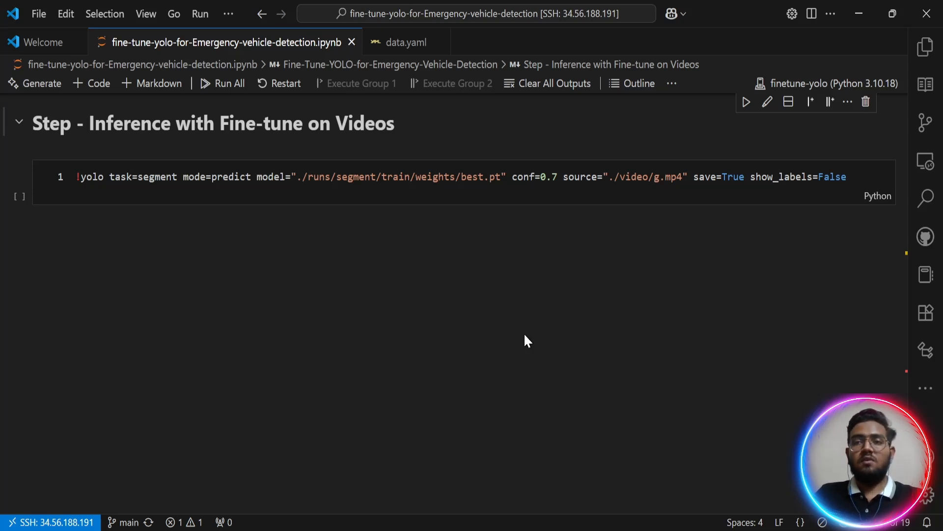
Expand runs/segment/train/weights in the Explorer and point out best.pt and last.pt.
left_click(926, 46)
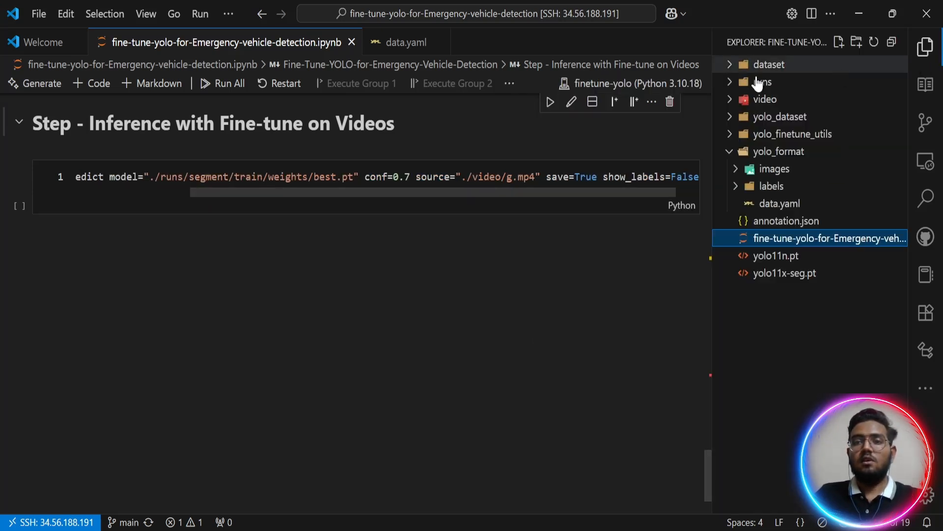
left_click(763, 81)
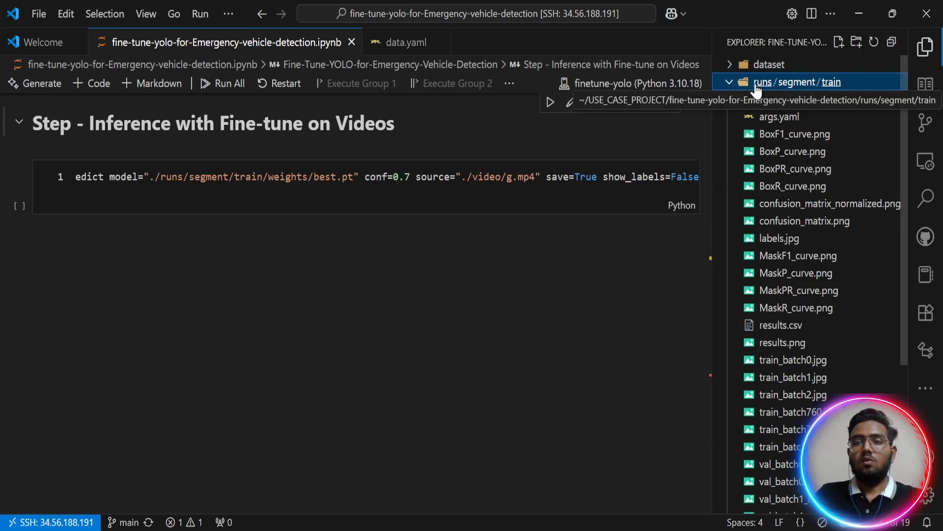
mouse_move(794, 82)
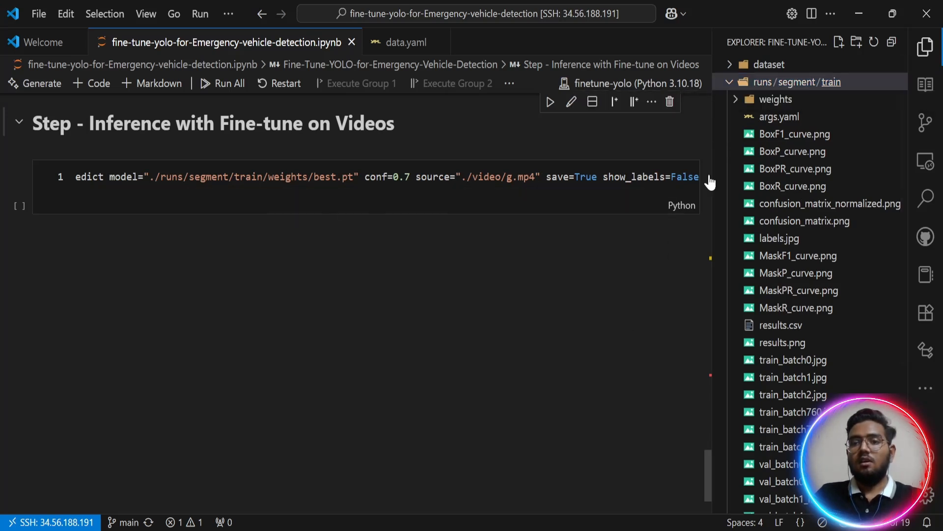
left_click(777, 100)
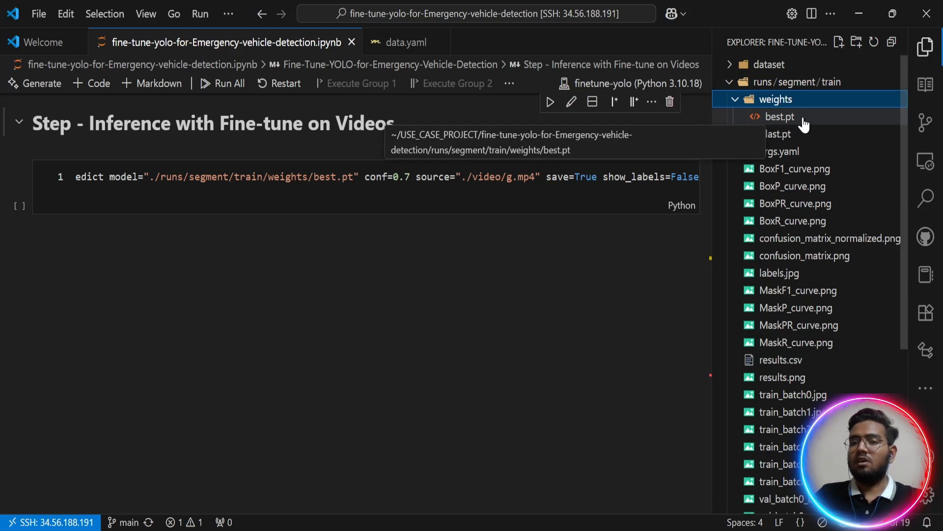
mouse_move(540, 330)
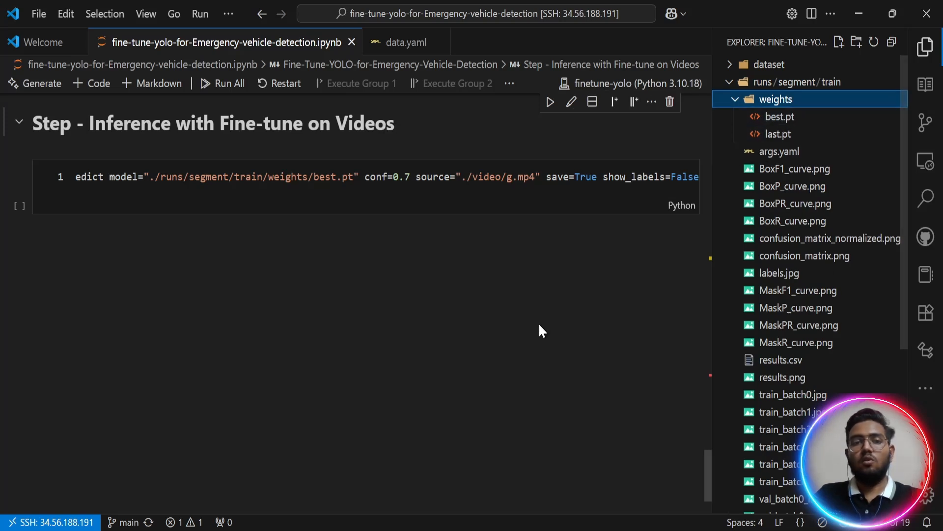
mouse_move(779, 117)
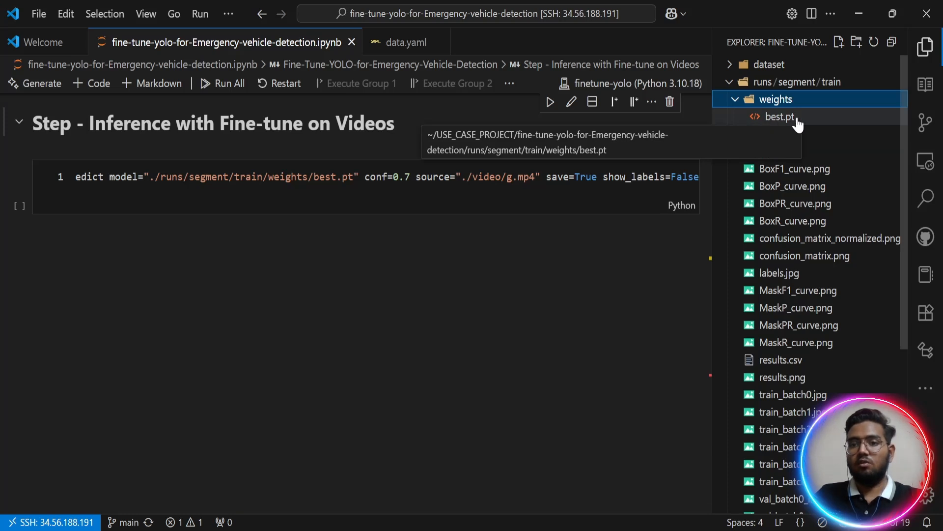
mouse_move(776, 134)
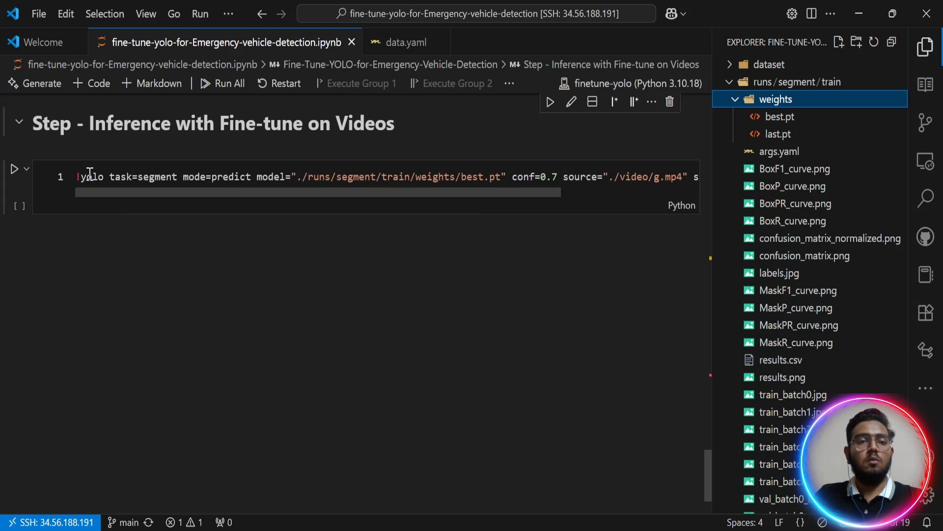
mouse_move(191, 176)
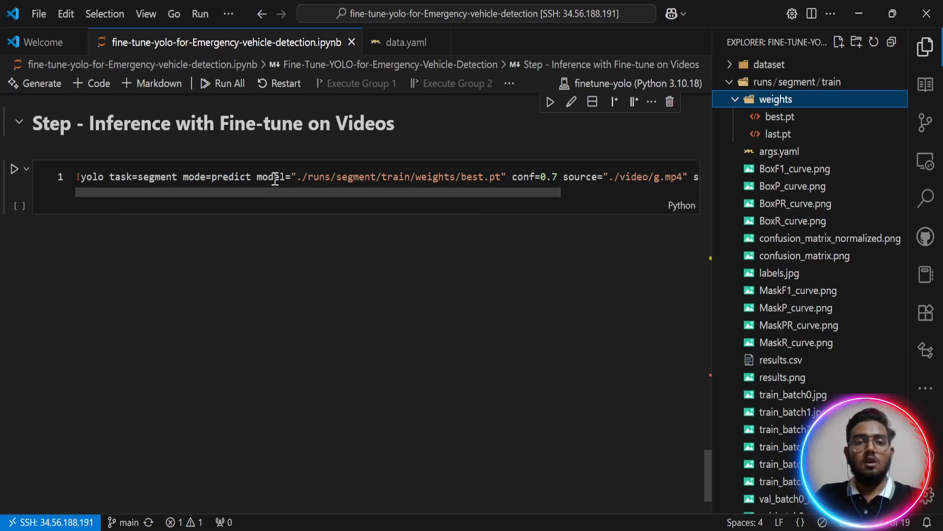
mouse_move(780, 117)
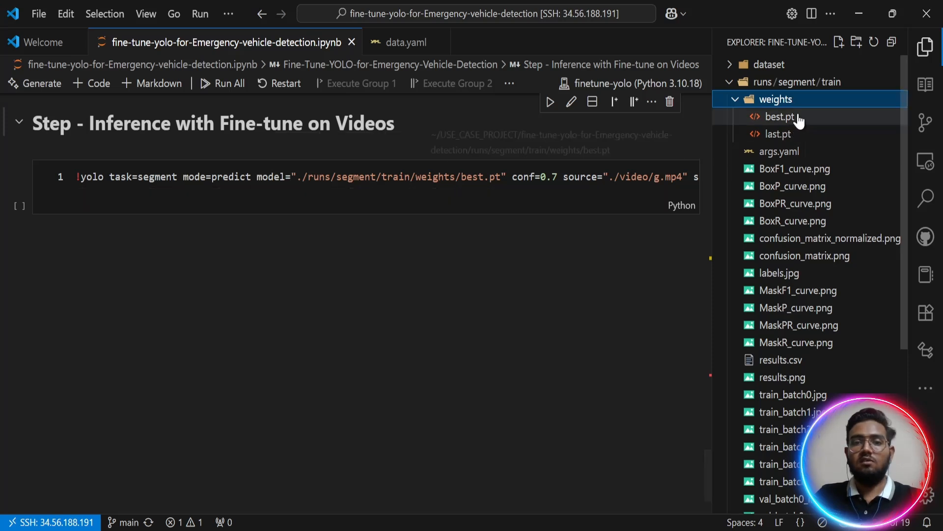
left_click(507, 177)
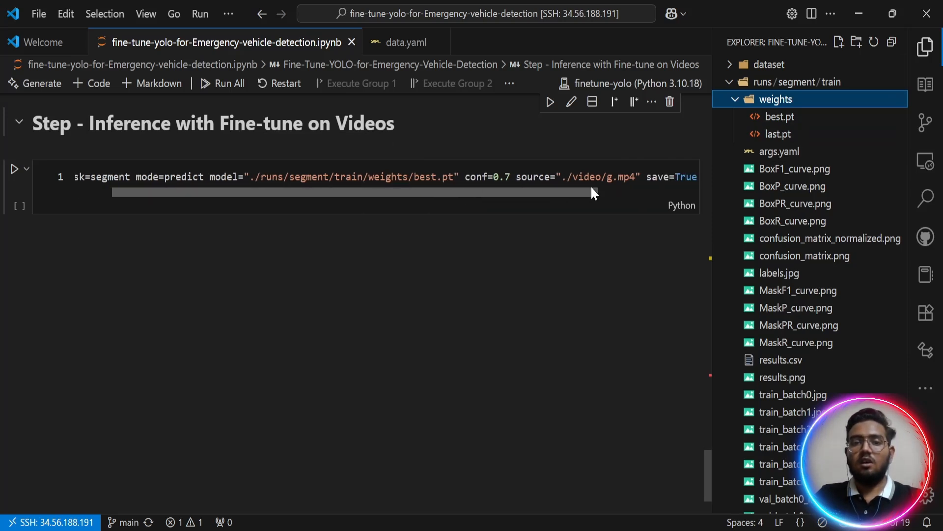
type("show_labels=False")
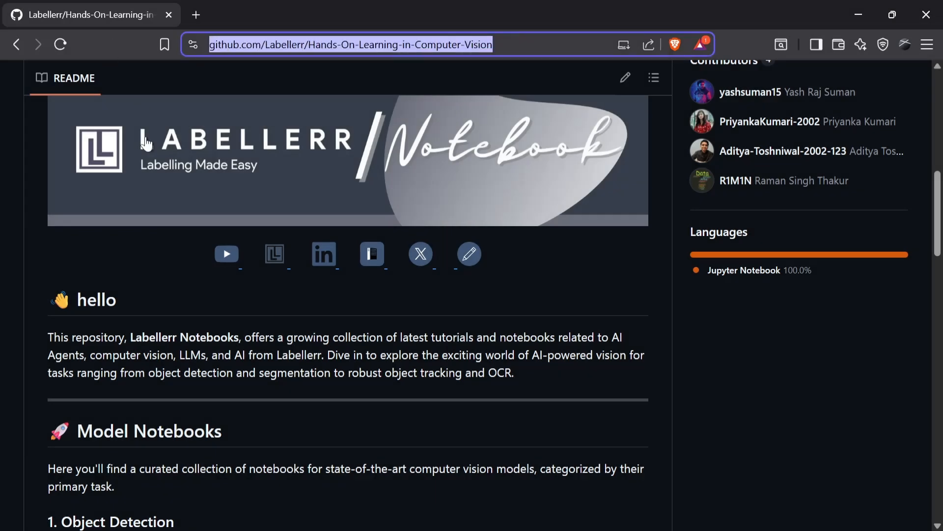
Scroll the Labellerr README down to the Object Detection table listing YOLOv11, RT-DETR and others.
scroll("down", 3)
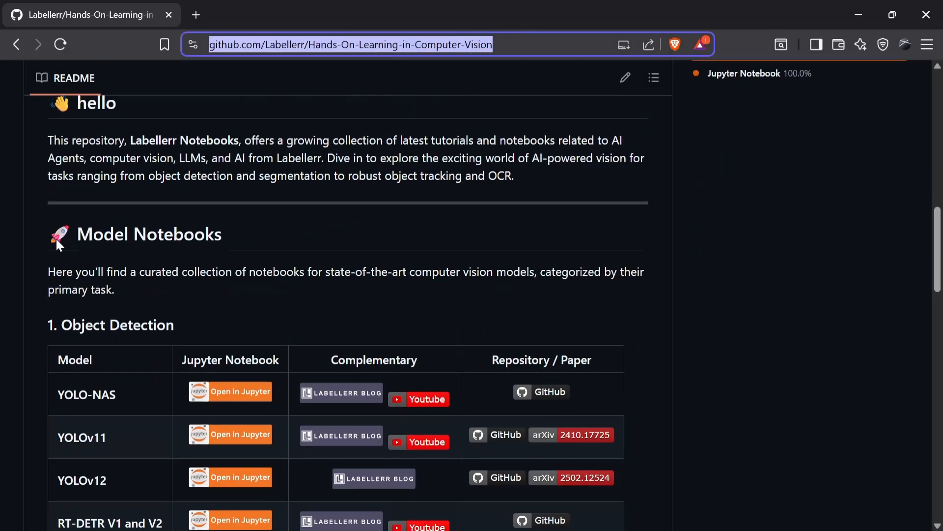
scroll("down", 3)
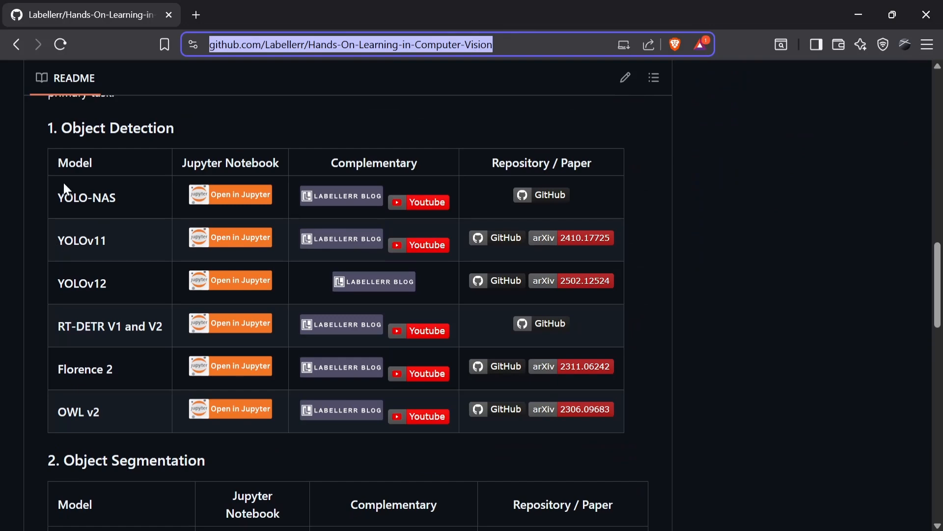